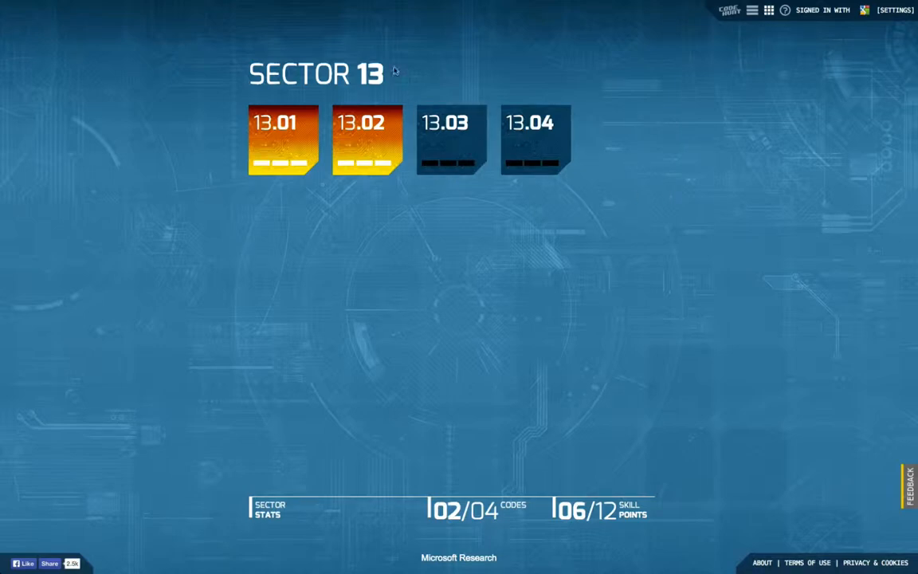
mouse_move(490, 246)
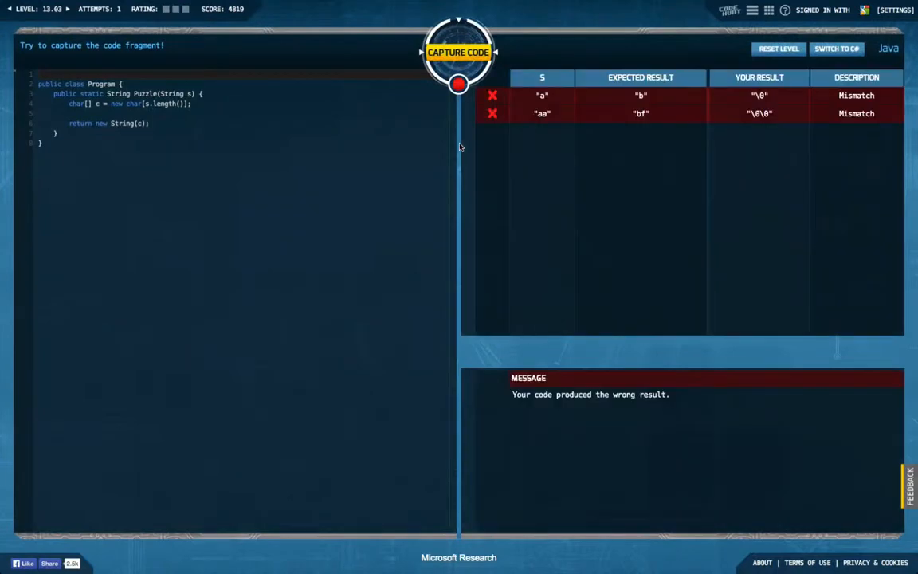
mouse_move(240, 133)
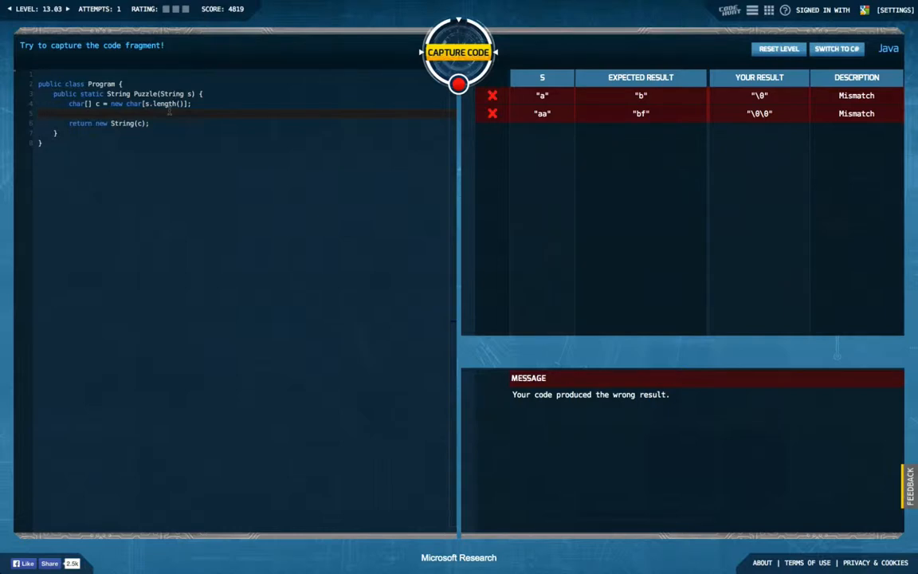
mouse_move(642, 113)
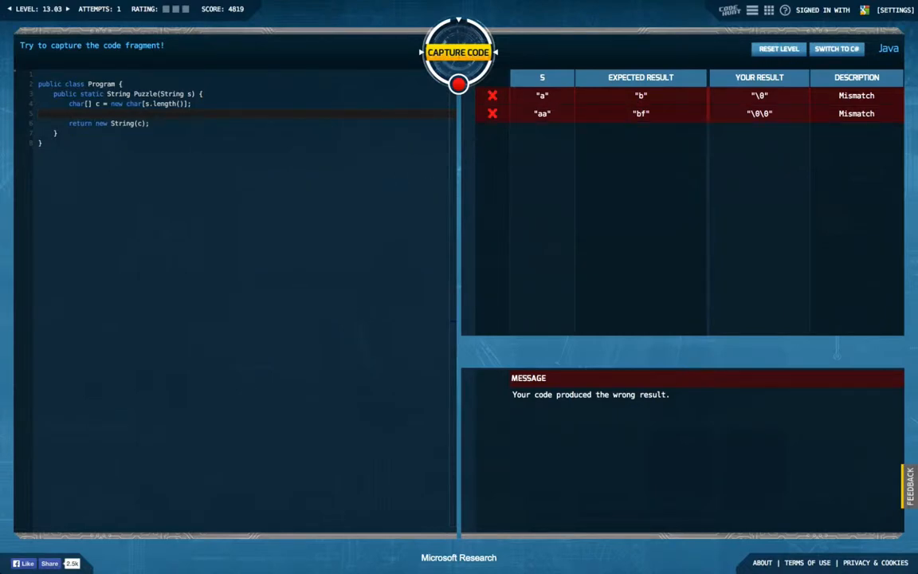
mouse_move(599, 177)
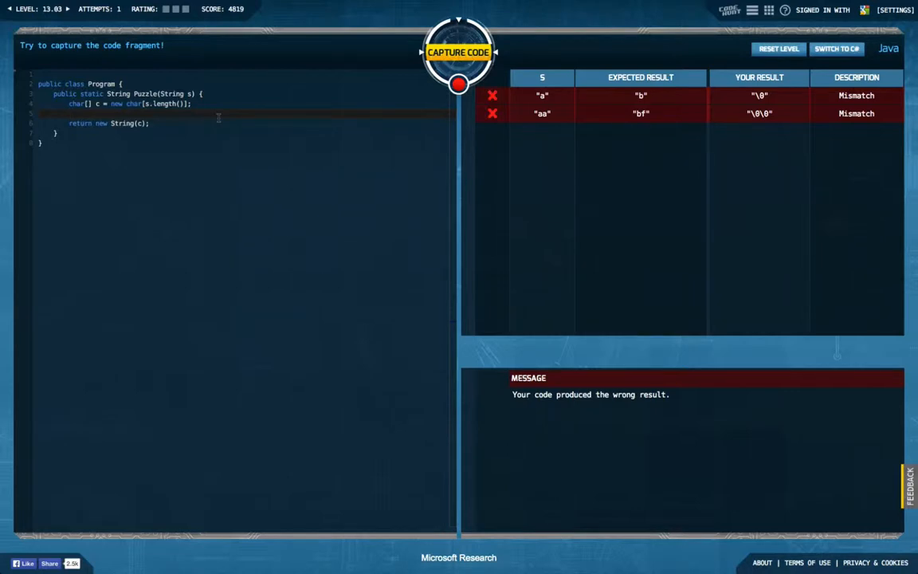
- Write a for loop from i = 0 over s that assigns c[i] = (s.charAt(i) + x)
type("for")
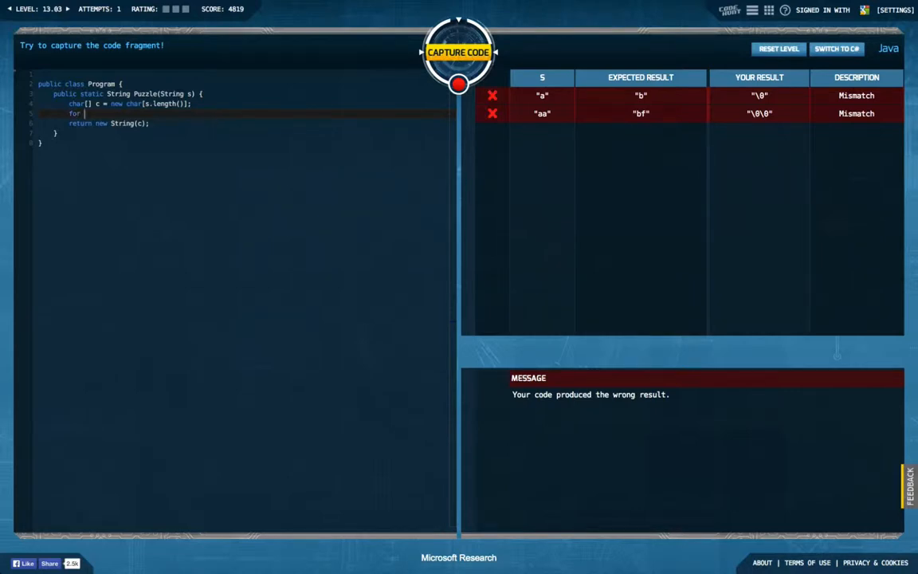
type("()")
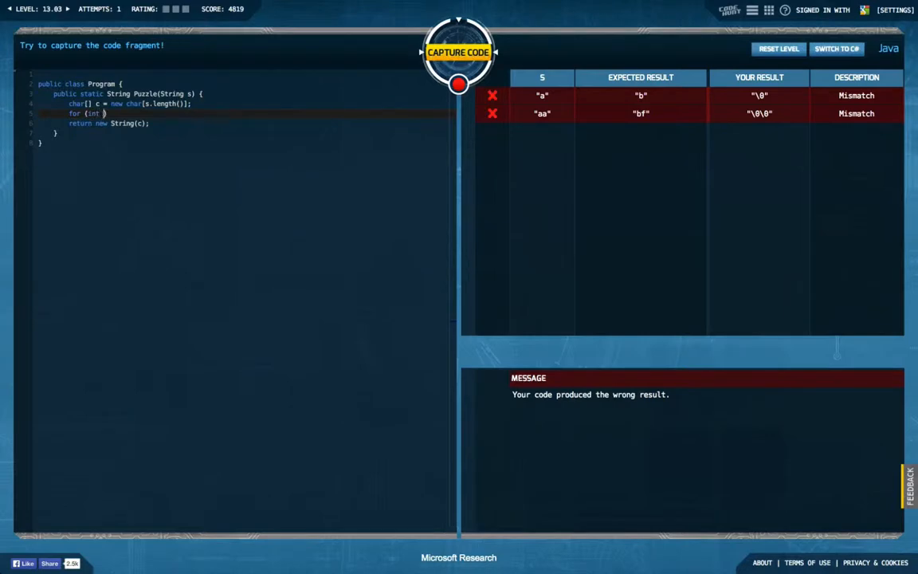
type("i =")
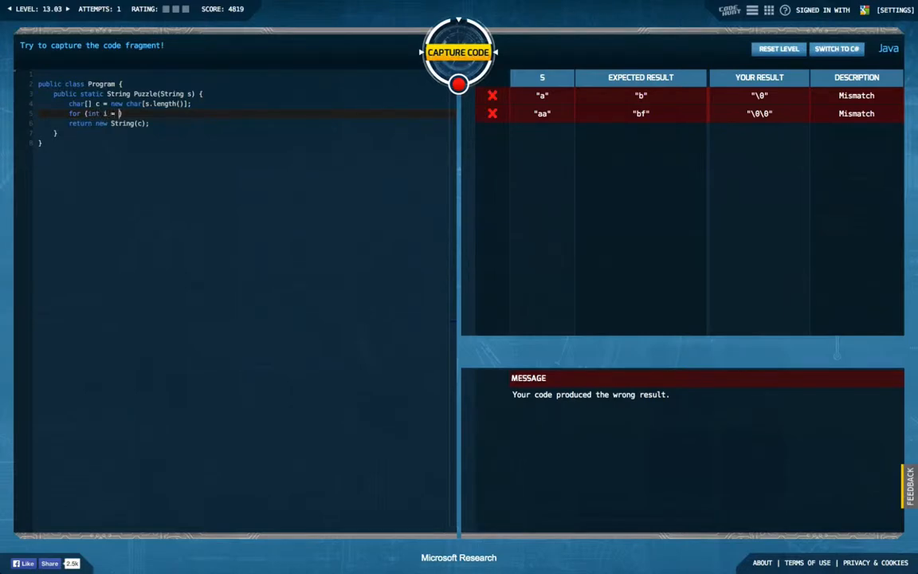
type("0; i < s.length")
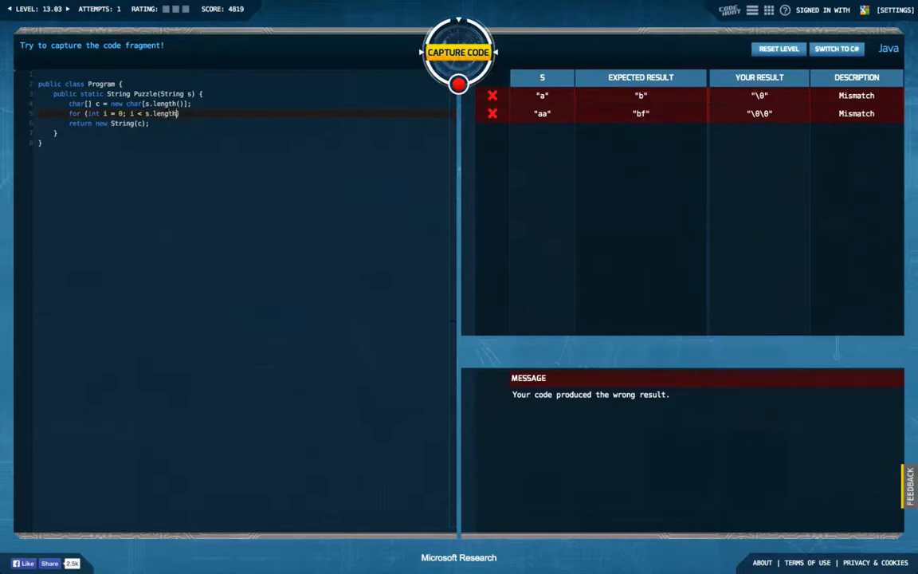
type("; i++) {")
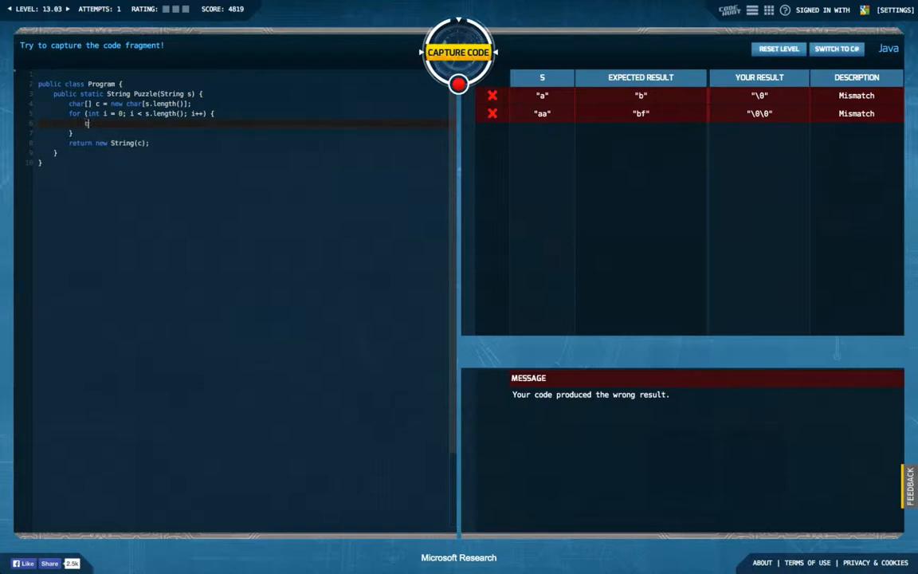
type("c[i] =")
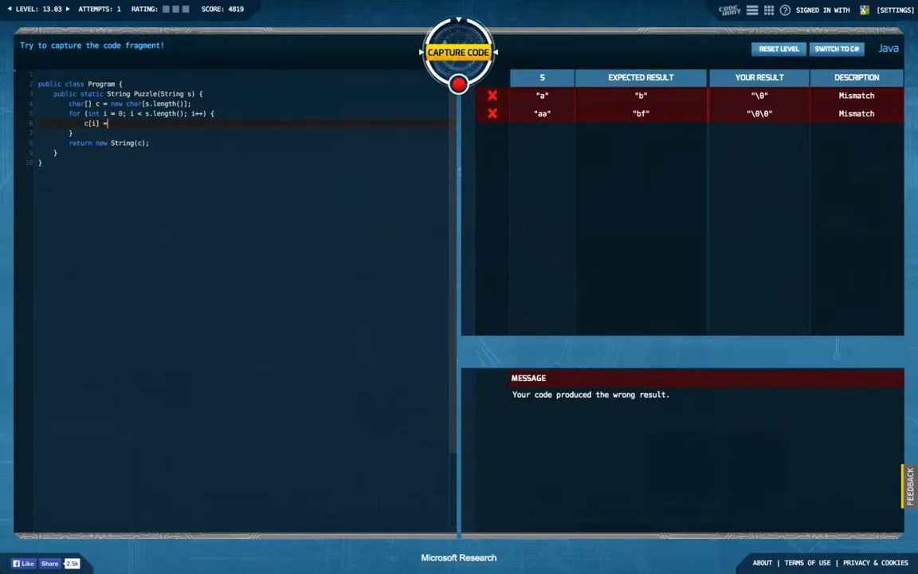
type("(s.)")
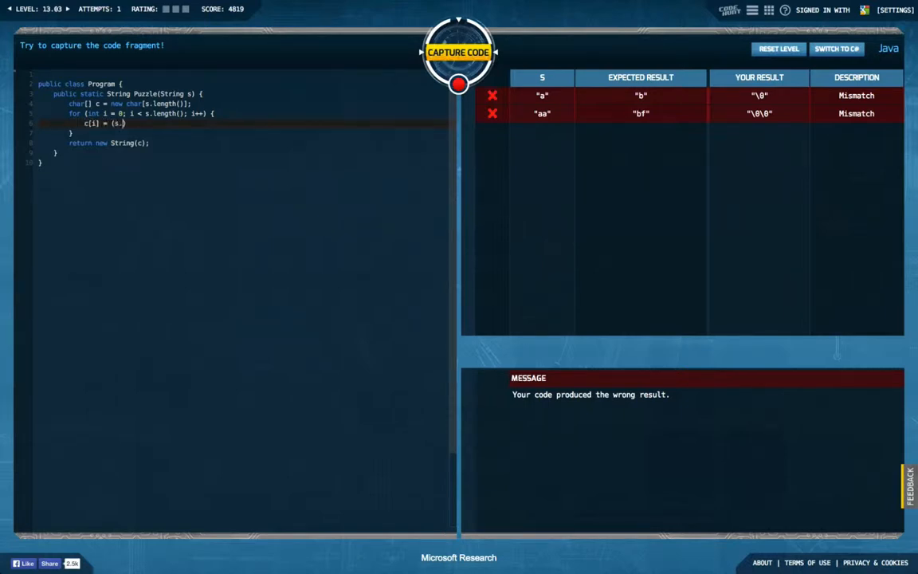
type("charAt(i + x")
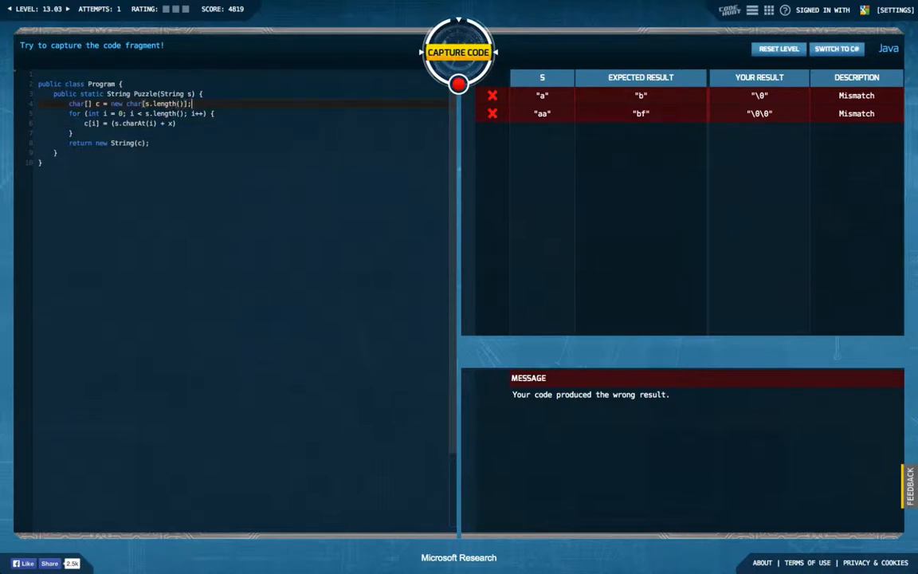
- Declare int x = 1 before the loop and add x += 4 inside it
type("int x =")
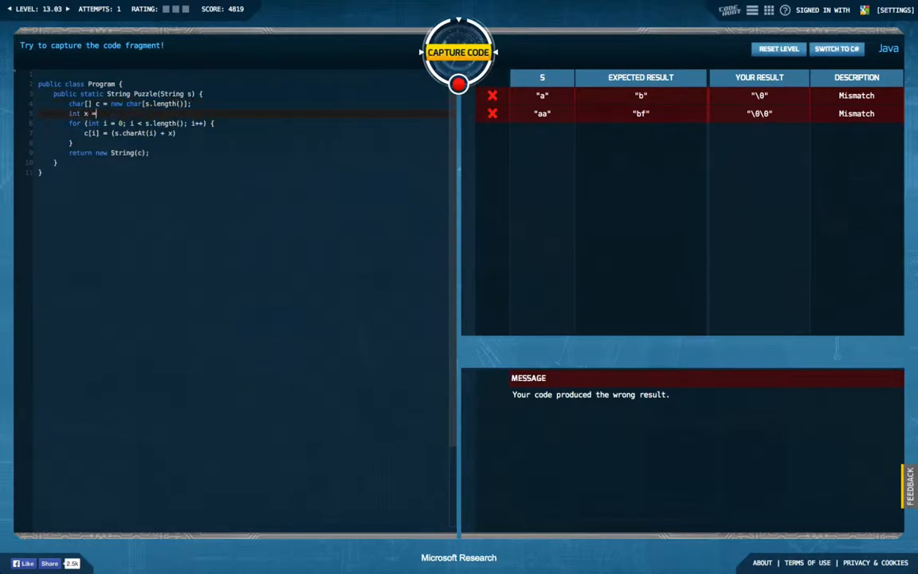
type("1;")
left_click(264, 133)
type(";")
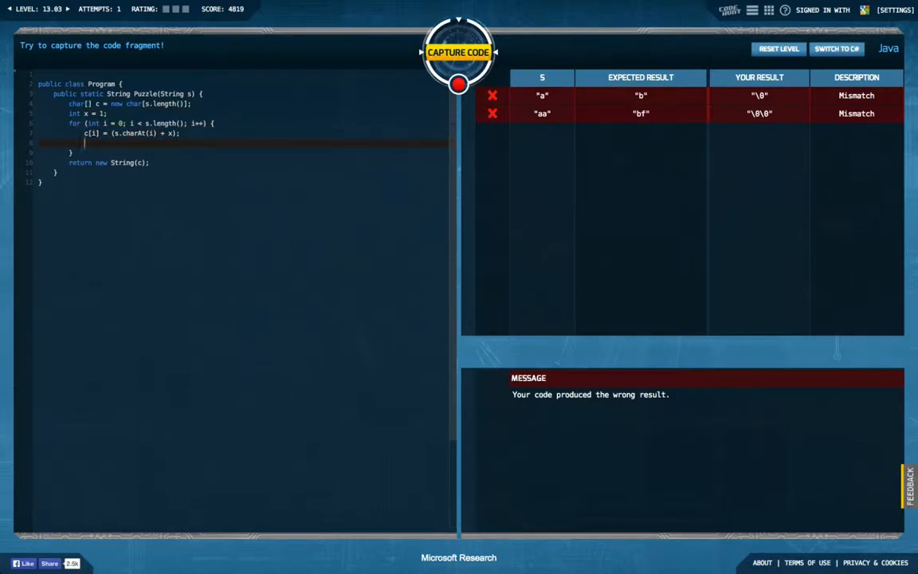
type("x += 4;")
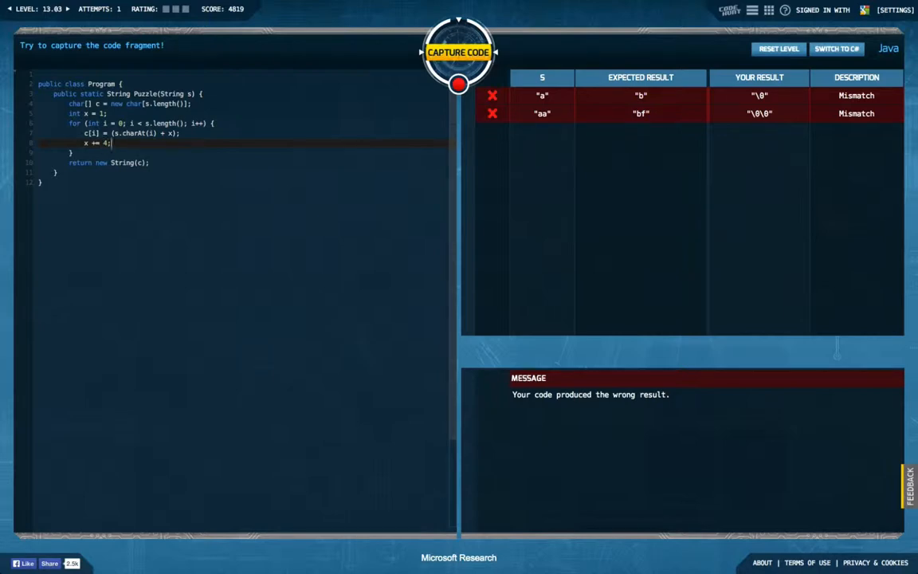
- Test the code, then change the assignment to (char)(s.charAt(i) - 98 + x)
left_click(458, 83)
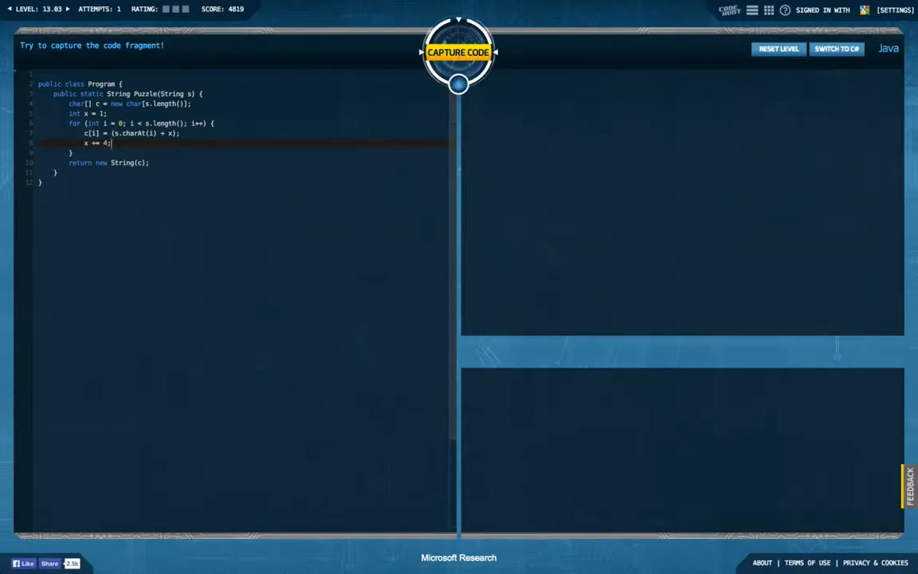
left_click(458, 52)
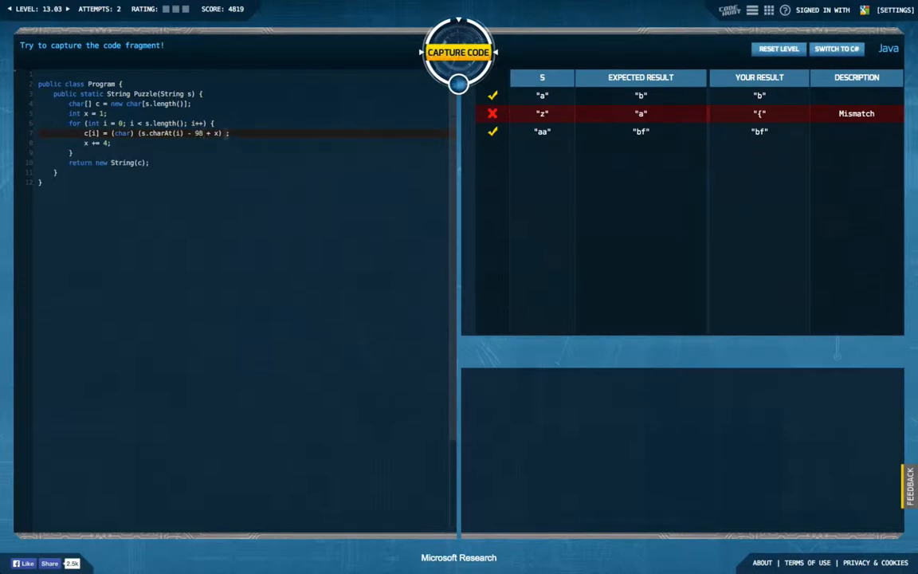
mouse_move(283, 180)
type("% 26 +")
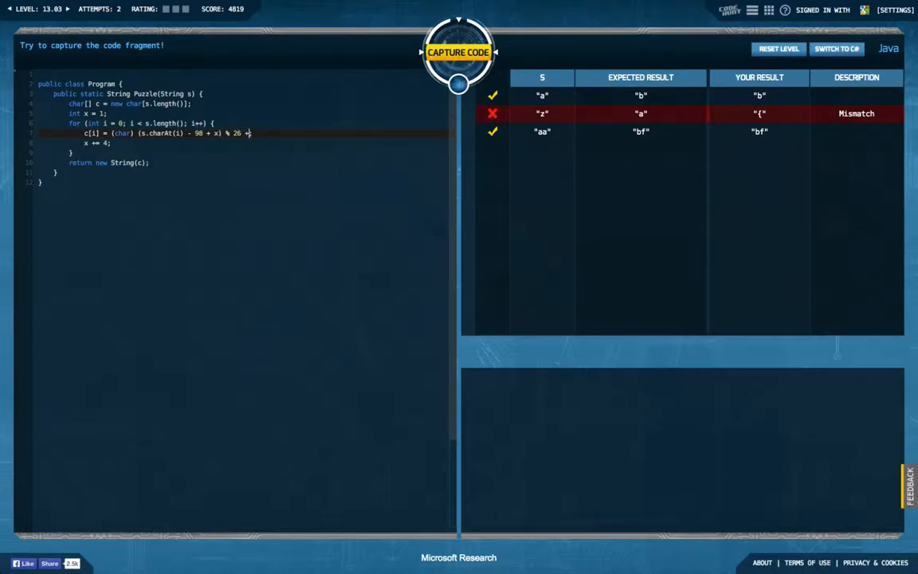
- Wrap the shift with % 26 + 98, test it, then change both 98 offsets to 97
type("98);")
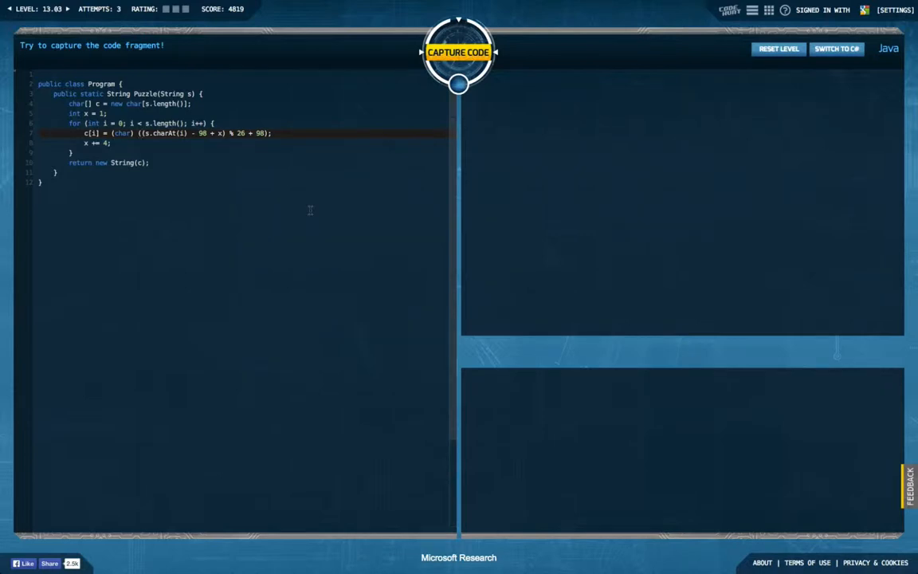
left_click(458, 52)
type("5")
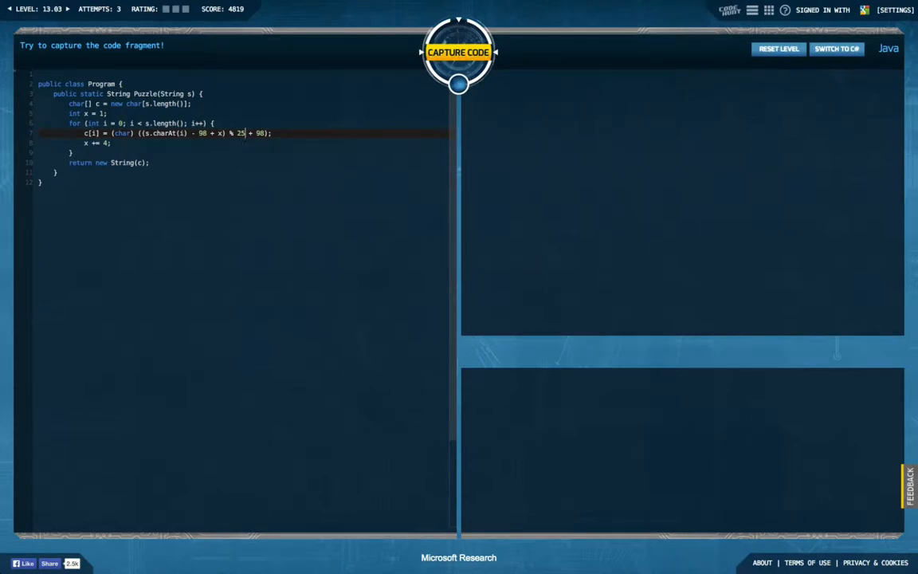
left_click(458, 52)
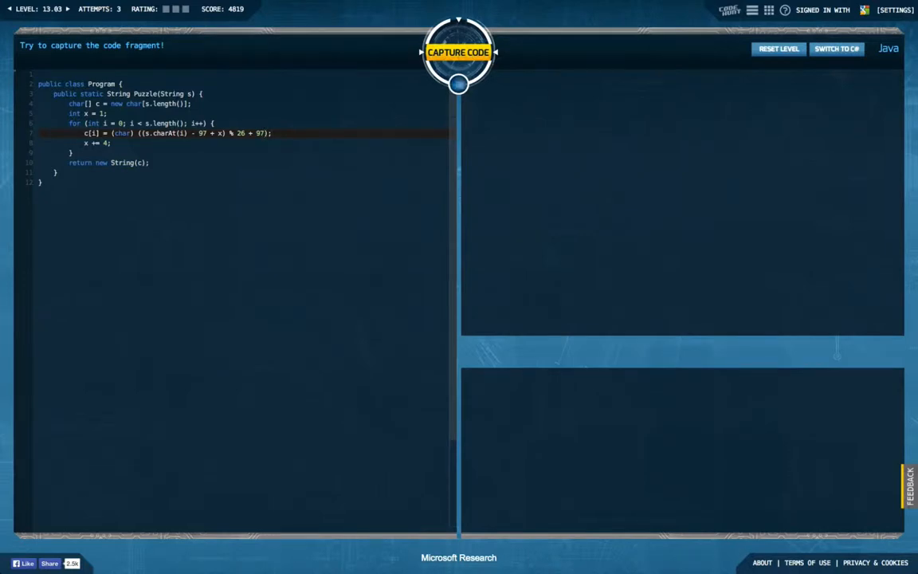
- Capture the modulo-wrapped code so tests "a" and "aa" pass, clearing level 13.03
left_click(458, 52)
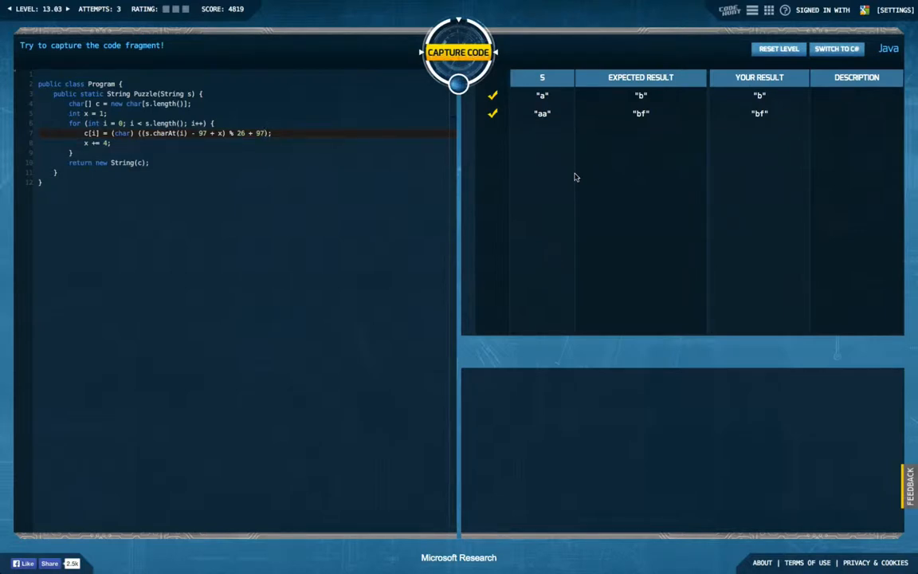
mouse_move(629, 142)
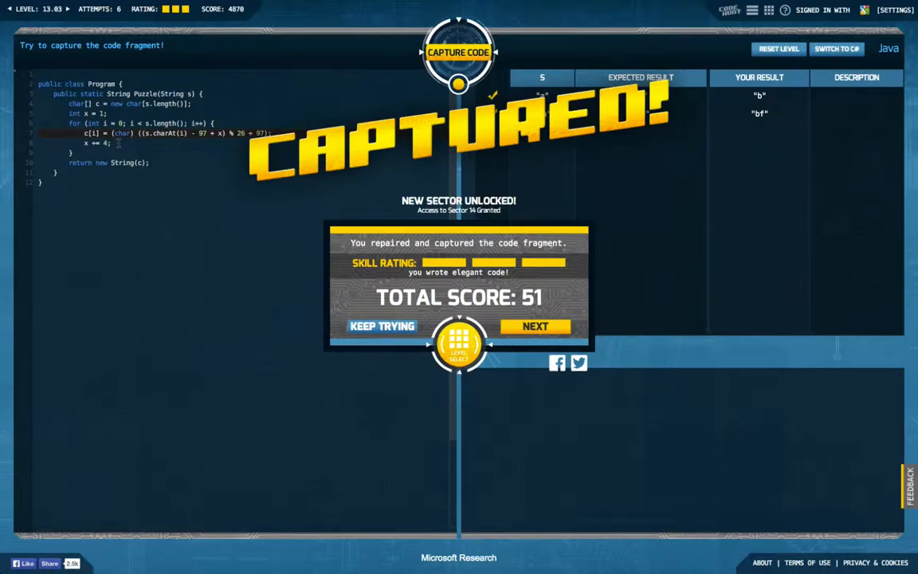
mouse_move(554, 303)
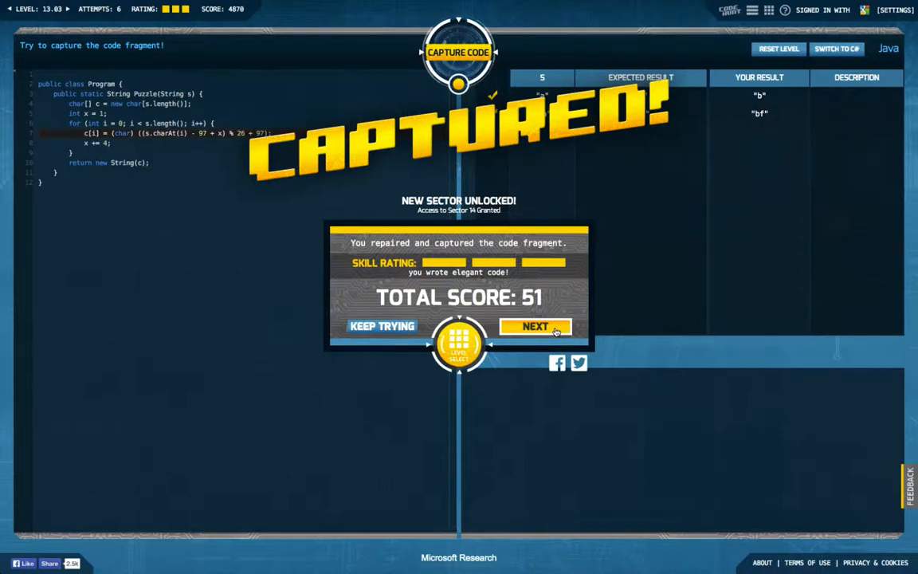
left_click(534, 326)
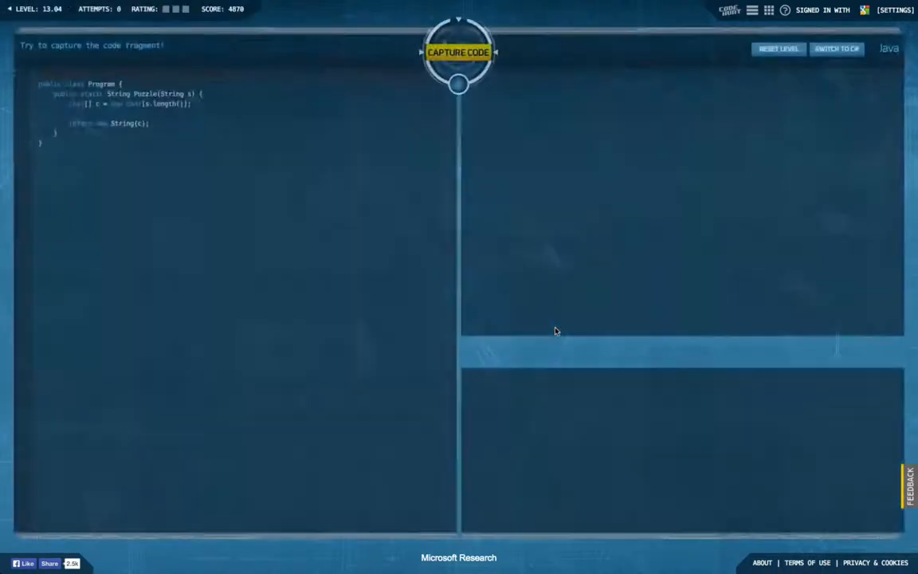
left_click(458, 53)
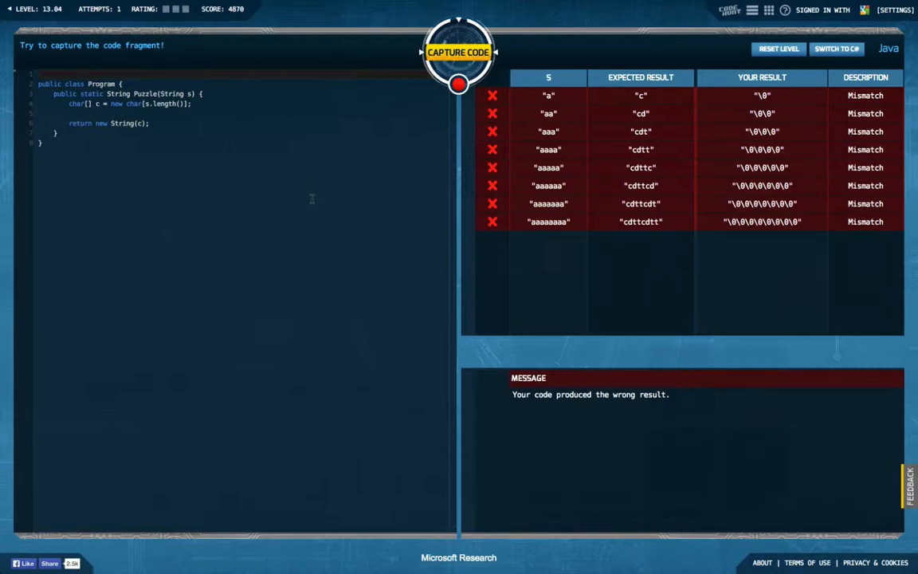
mouse_move(626, 98)
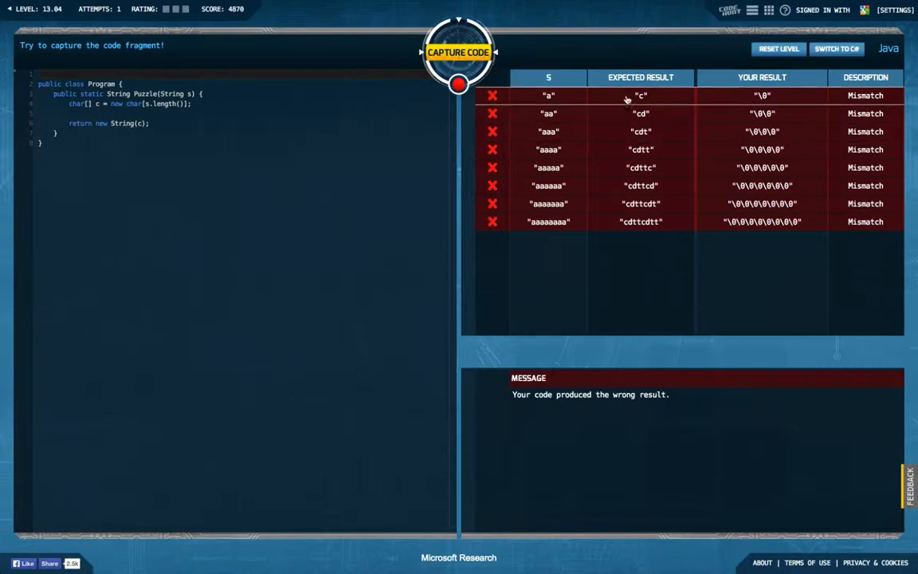
mouse_move(658, 96)
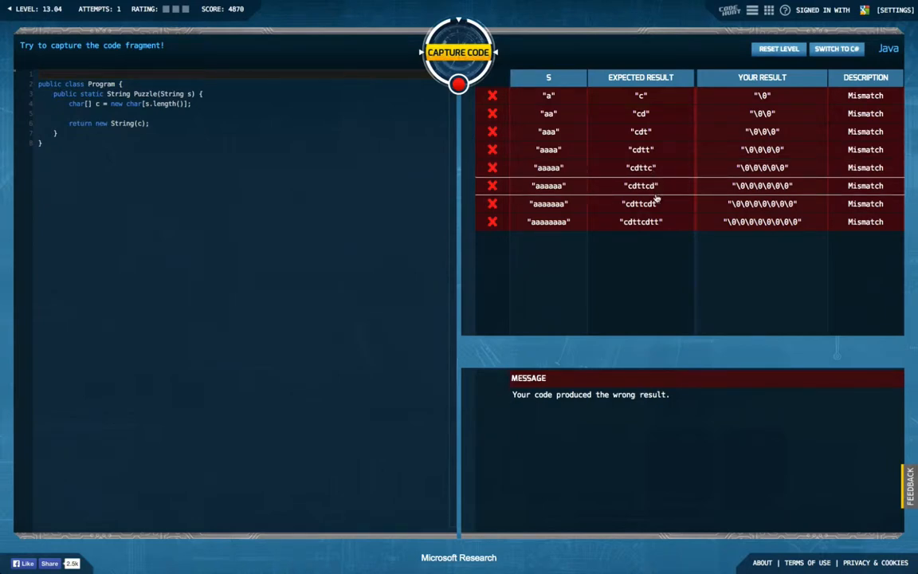
mouse_move(661, 225)
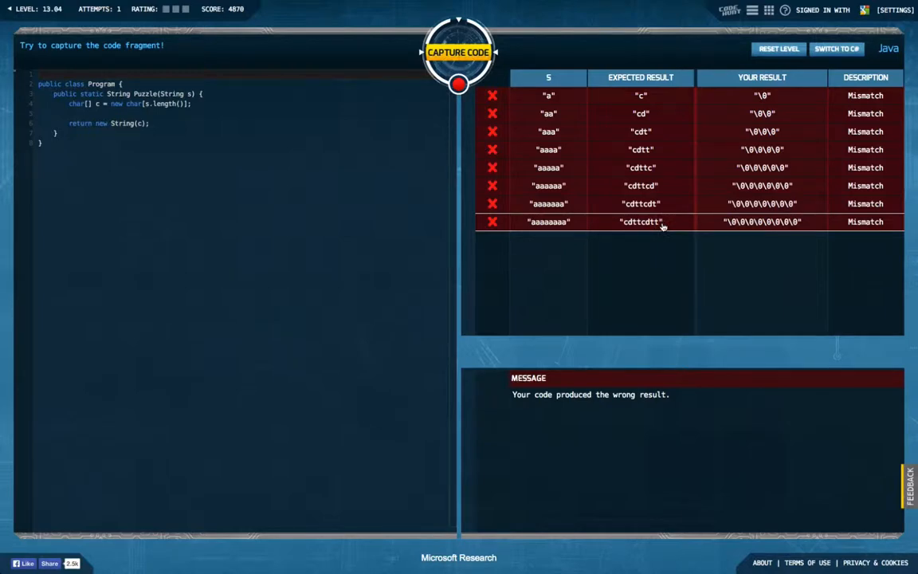
mouse_move(629, 229)
type("for (int i = 0; i < ")
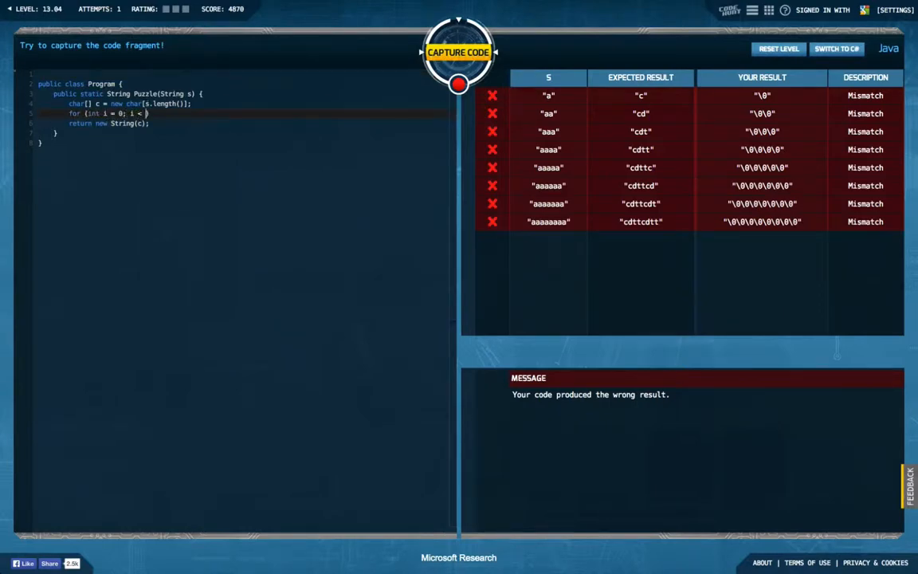
- Loop over s.length() assigning c[i] = (char)((s.charAt(i) - 97 + x) % 26 + 97)
type("s.length()")
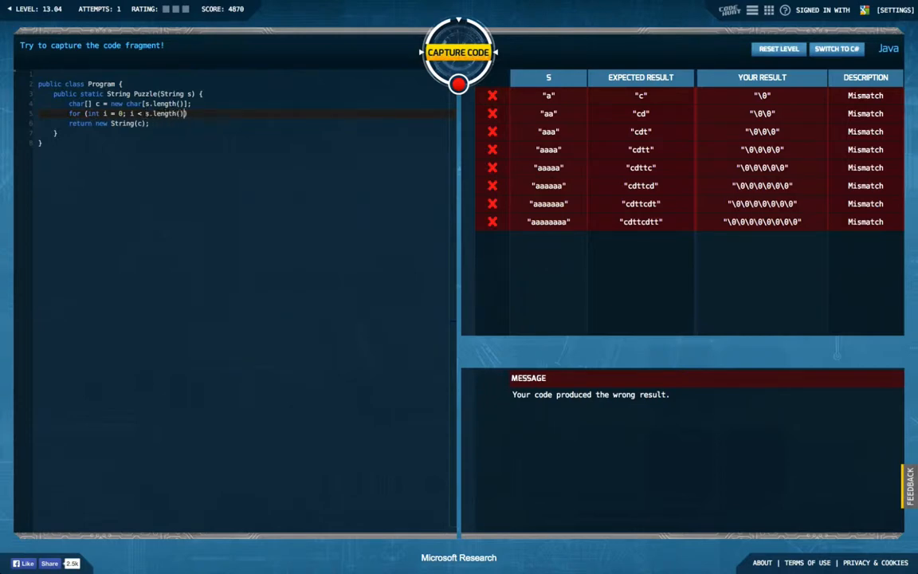
type("; i++) {")
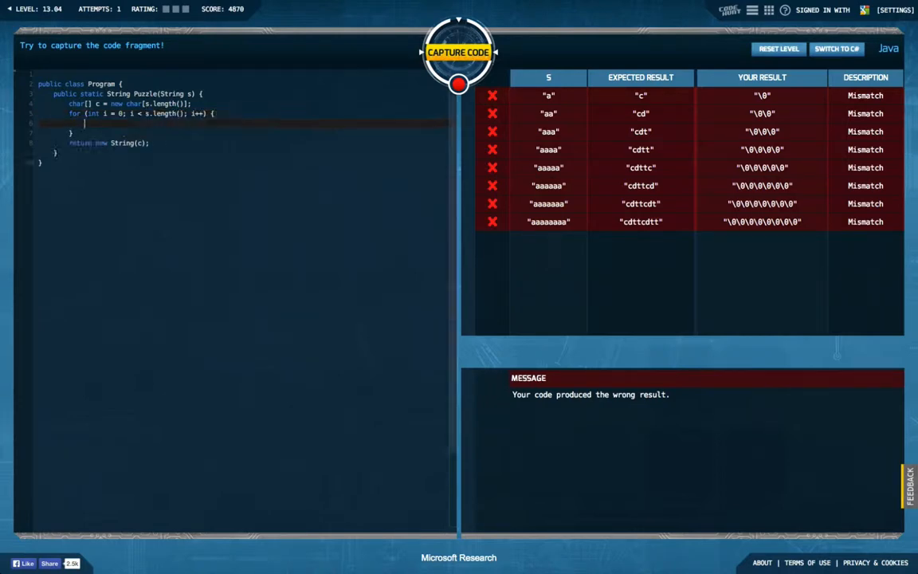
type("c[]")
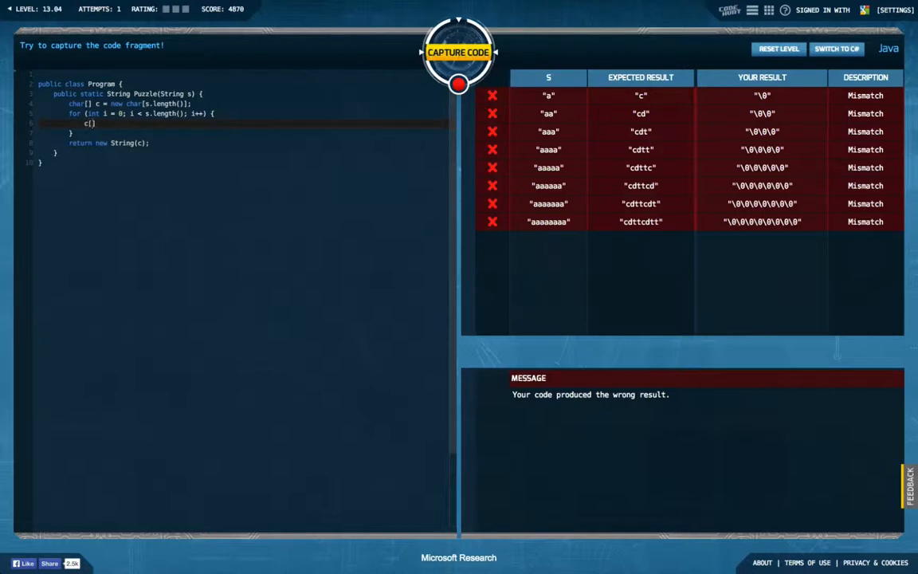
type("[i] = ()")
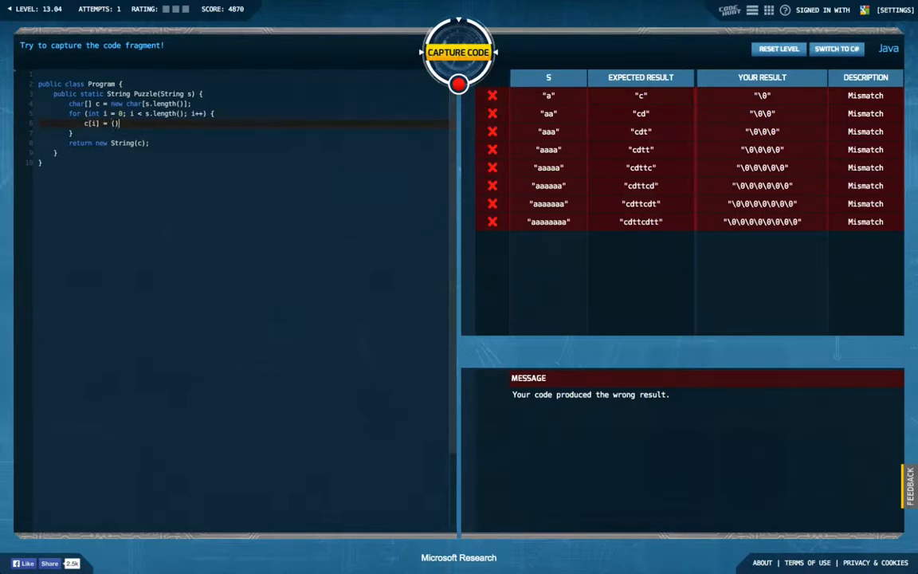
type("(char)")
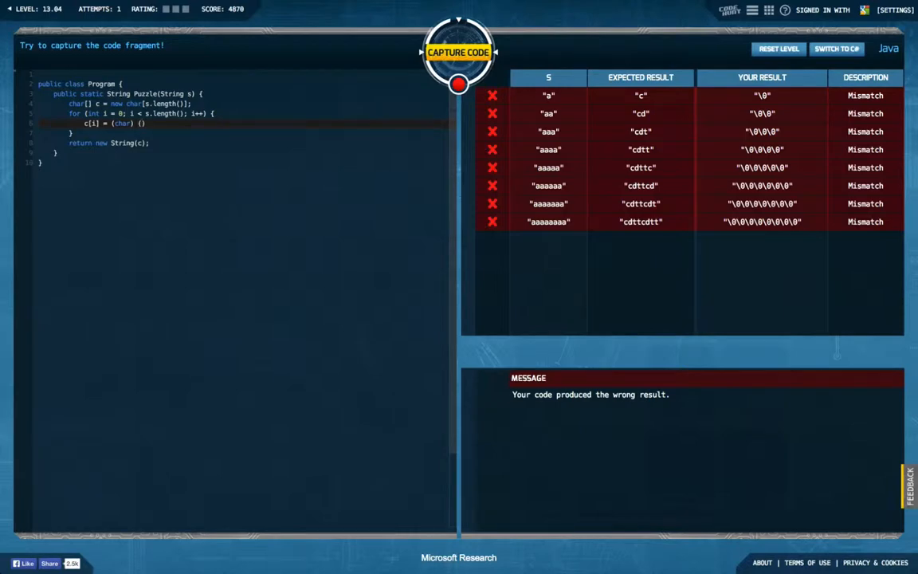
type("(")
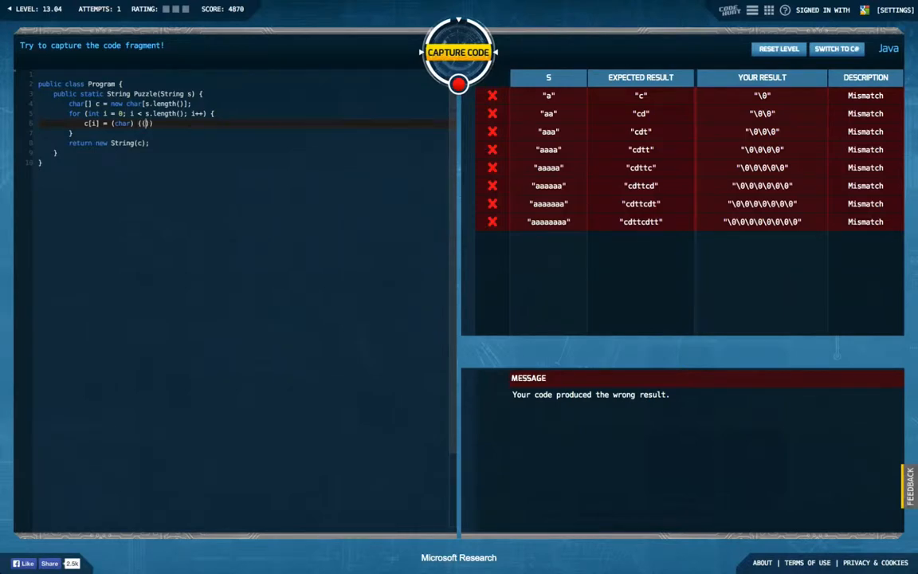
type("(s.charA")
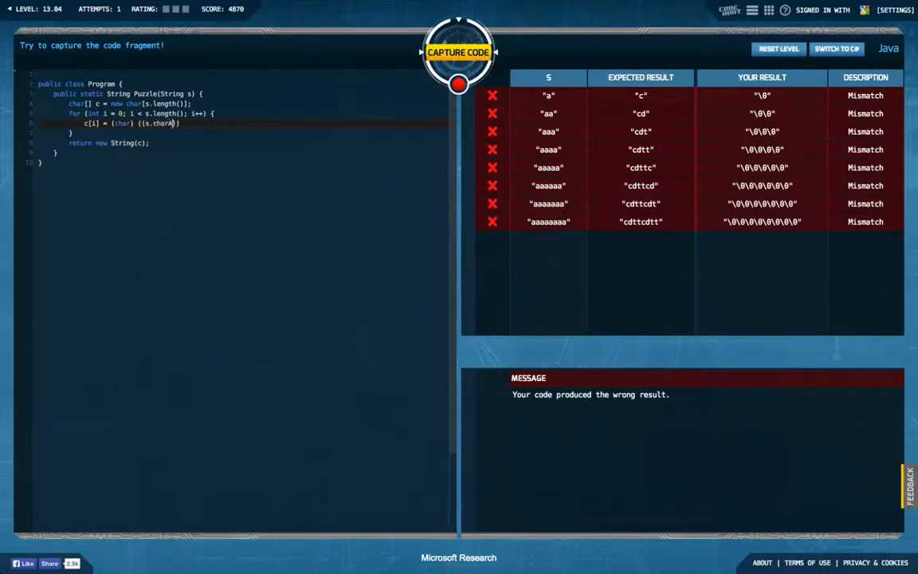
type("()")
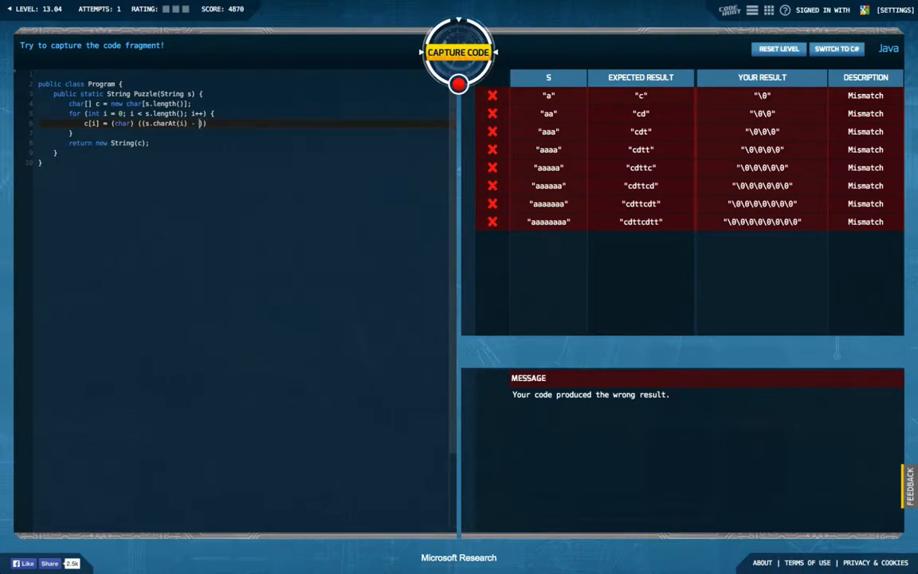
type("97 + x")
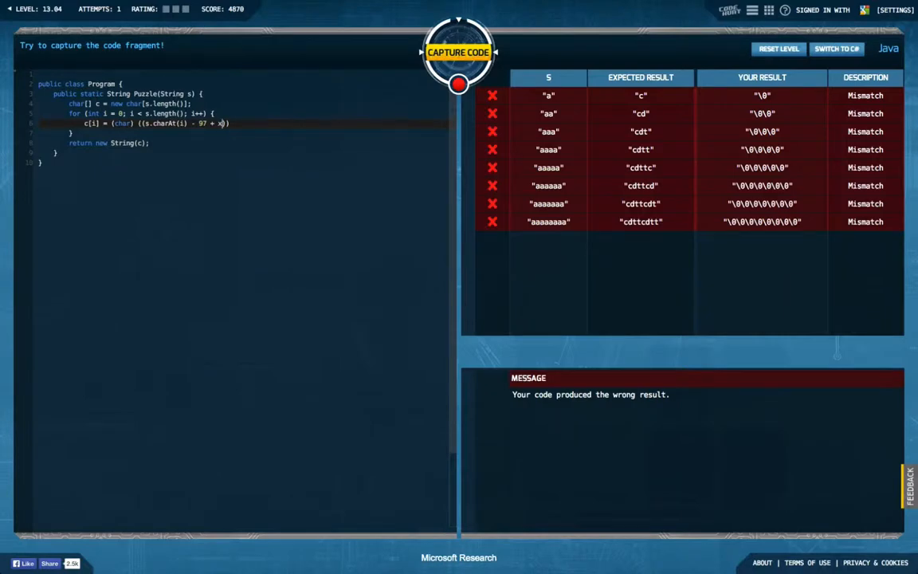
type("*")
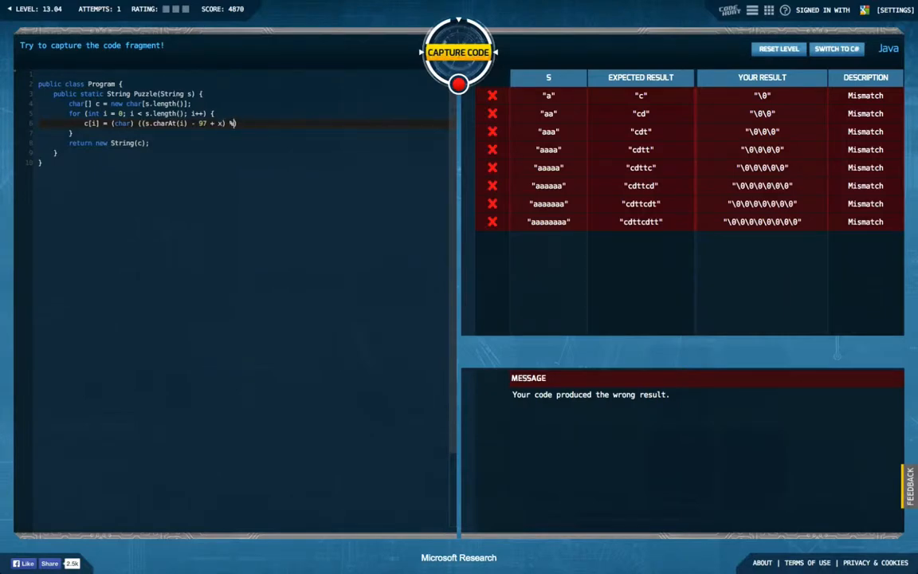
type("26")
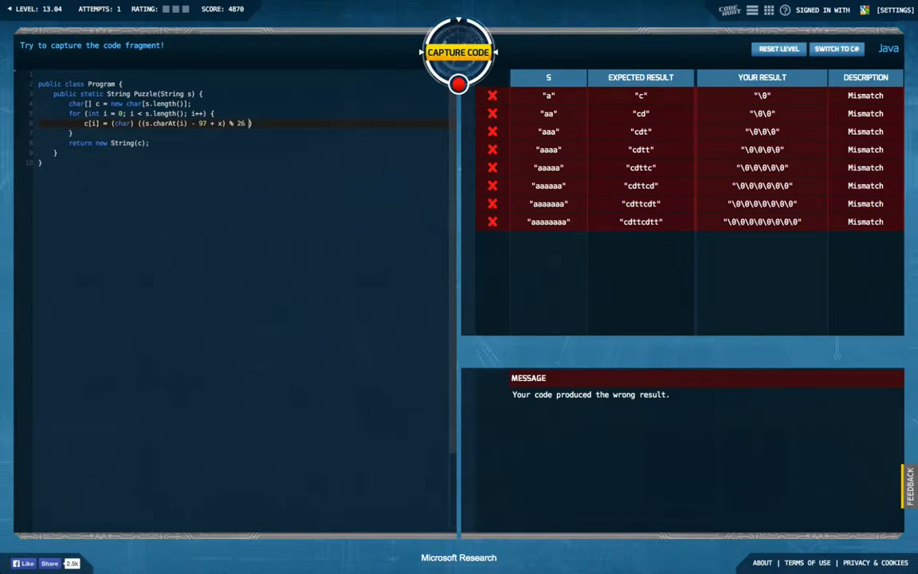
type("+ 97")
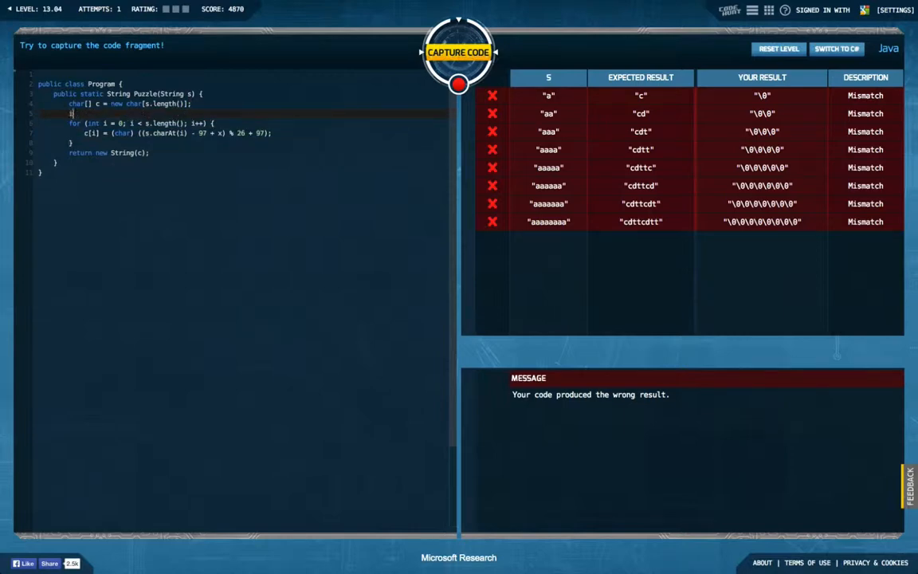
- Declare the shift array x as new int[] { 2, 3, 19, 19 } above the loop
type("int x =")
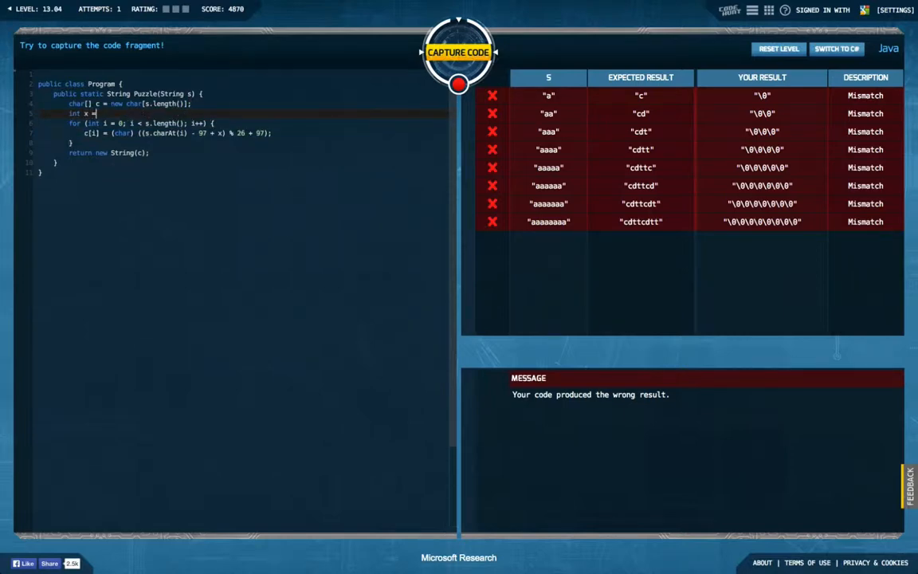
type("2")
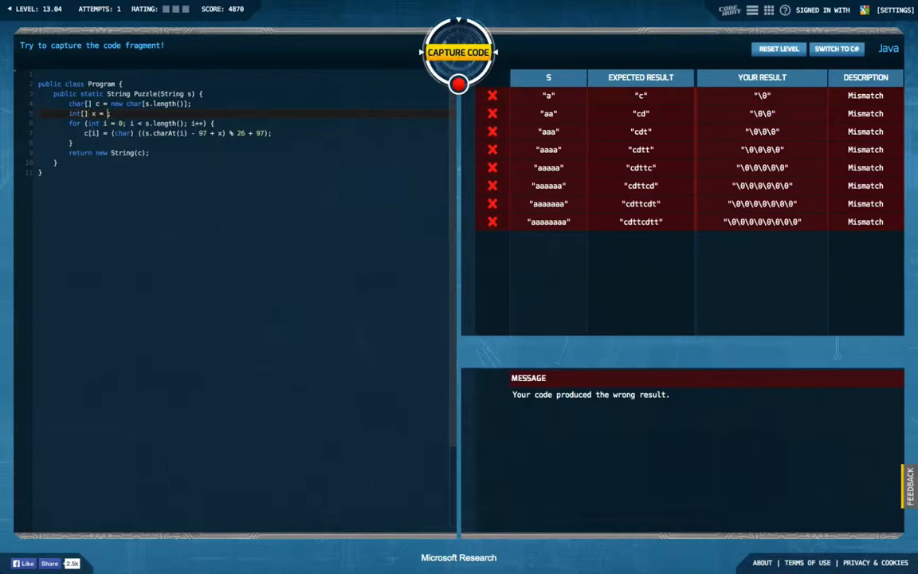
type("new int[]")
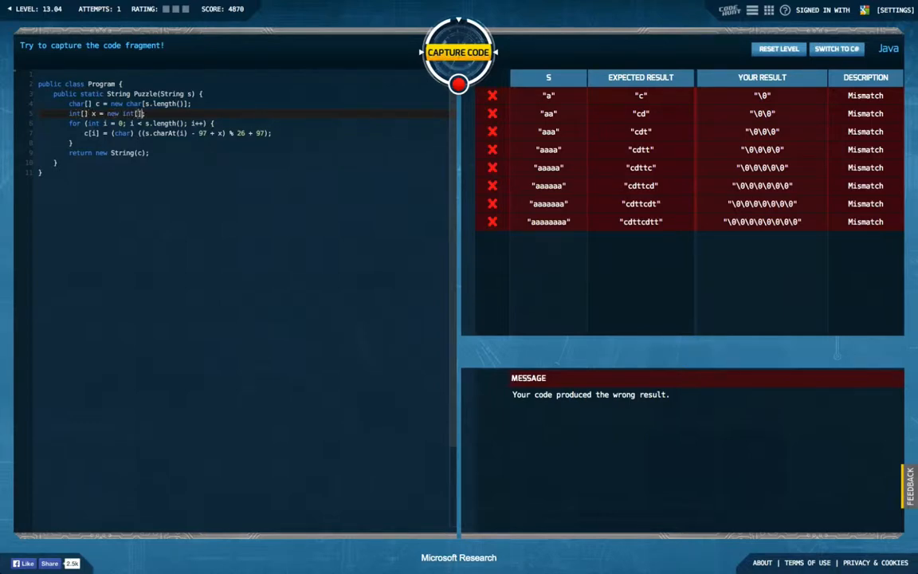
type("{ 1}")
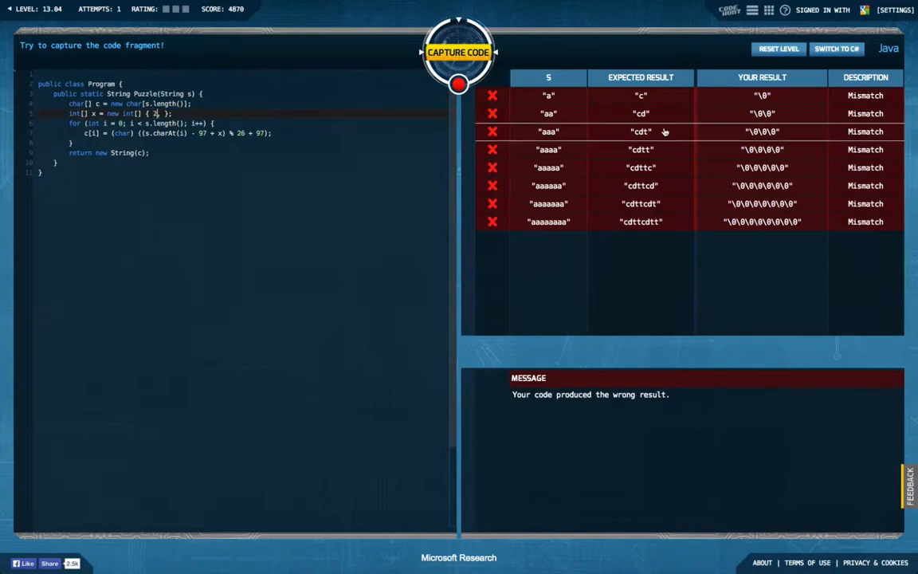
mouse_move(650, 113)
type(", 3, 19, 19")
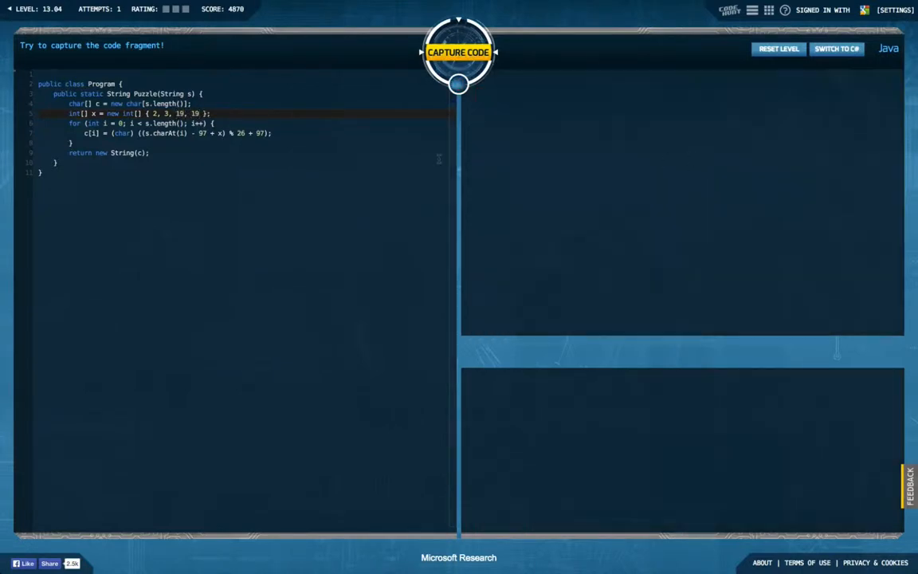
- Index the shift term as x[i % x.length] in the assignment line
left_click(458, 52)
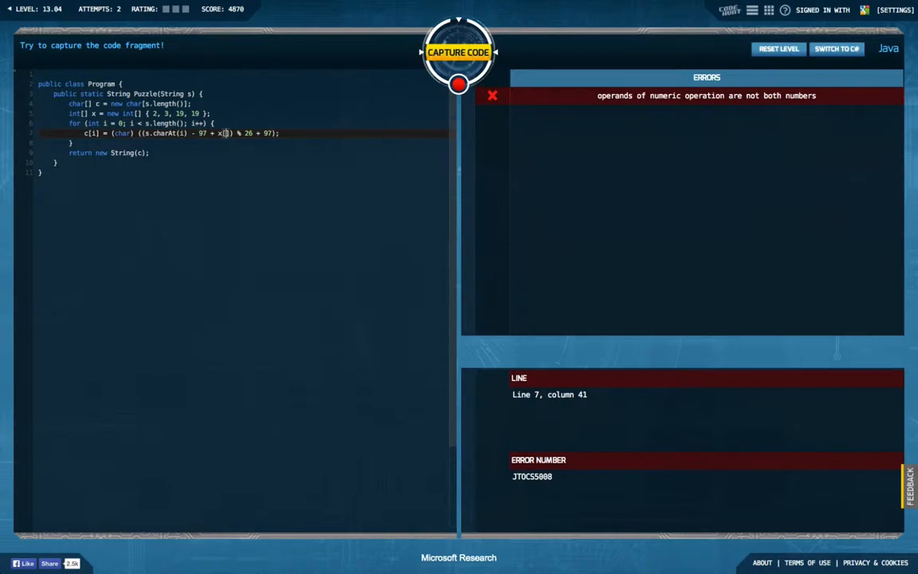
type("[i % c")
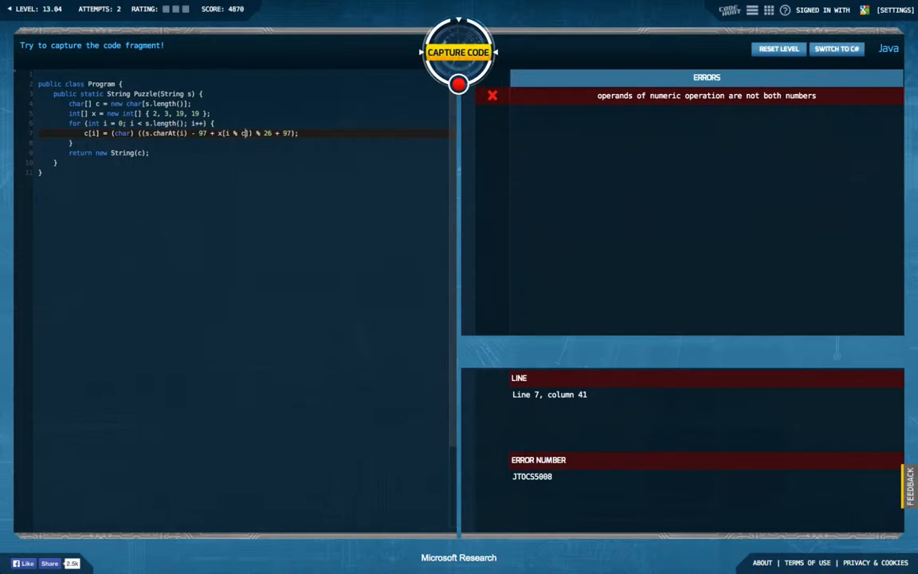
type("x.lenth")
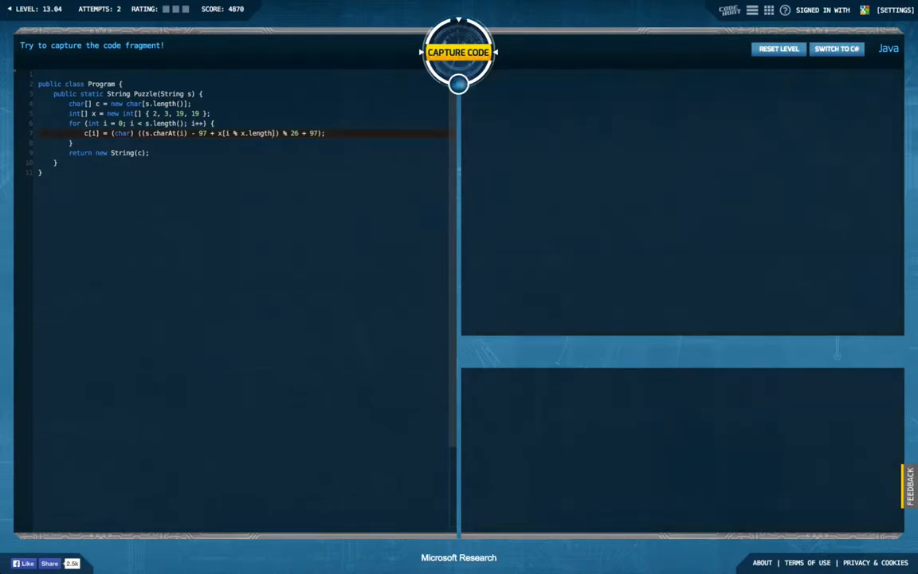
mouse_move(312, 229)
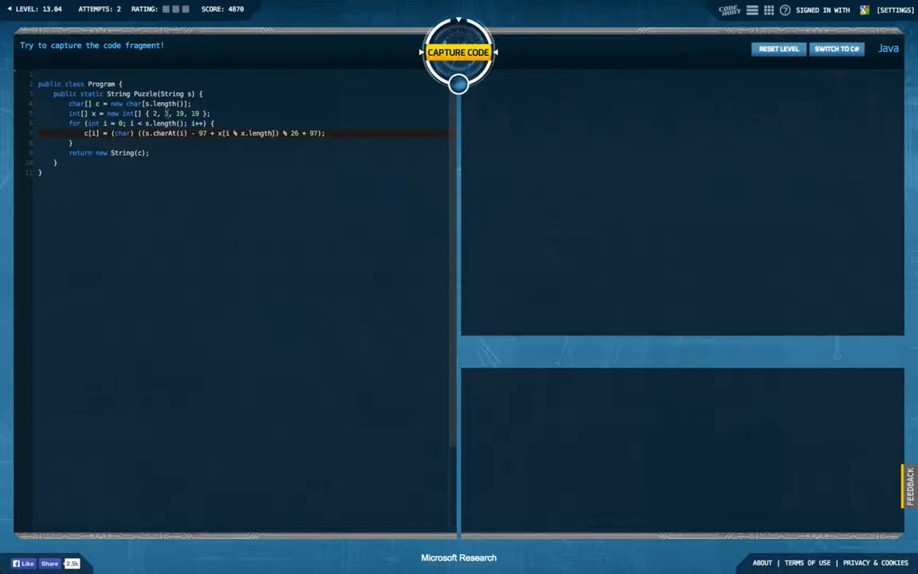
- Run the array-indexed solution and confirm all eight tests pass, "a" through "aaaaaaaa"
left_click(458, 52)
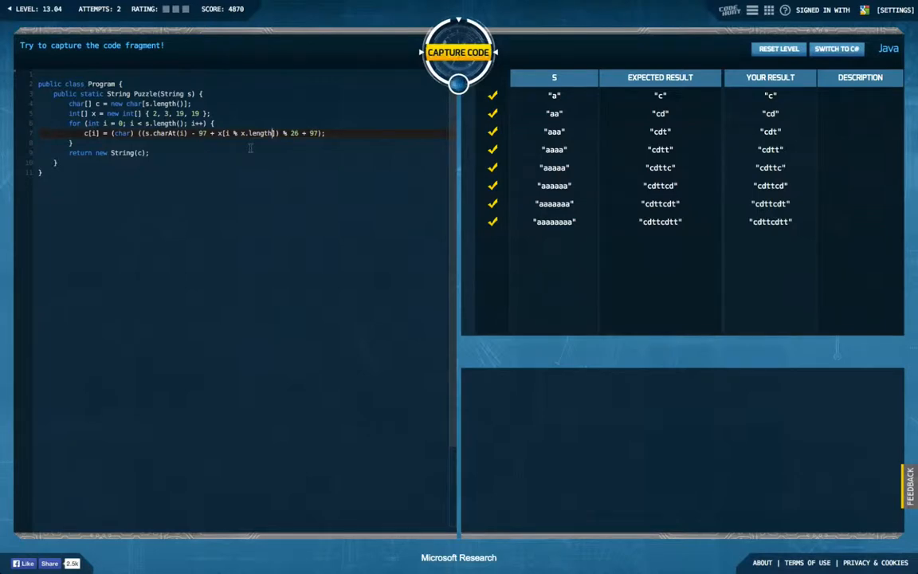
- Capture level 13.04 for a total score of 54 and continue to sector selection
left_click(458, 51)
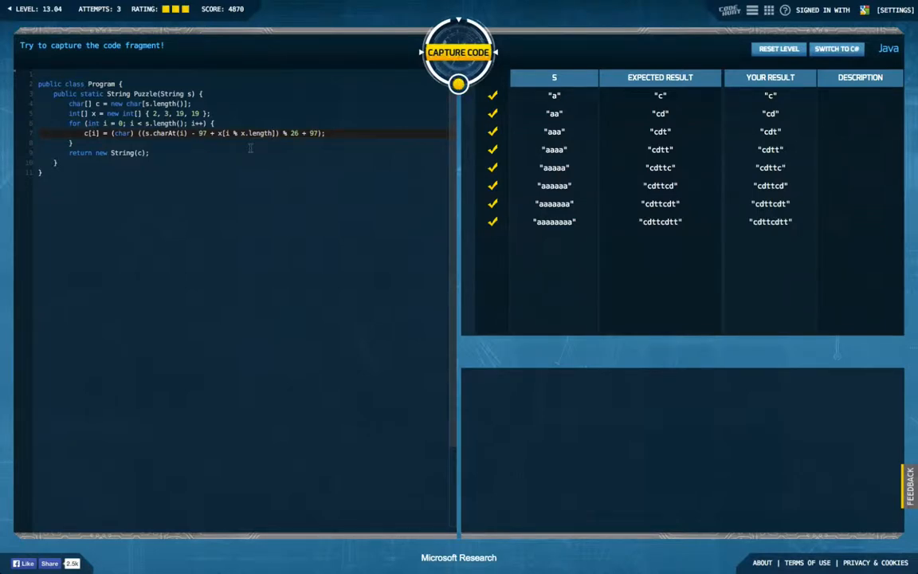
left_click(458, 52)
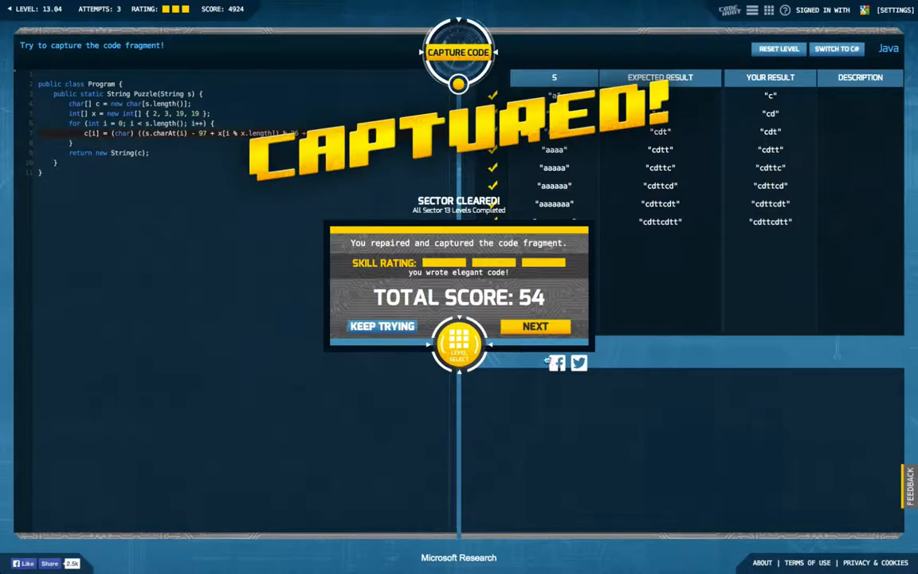
left_click(458, 344)
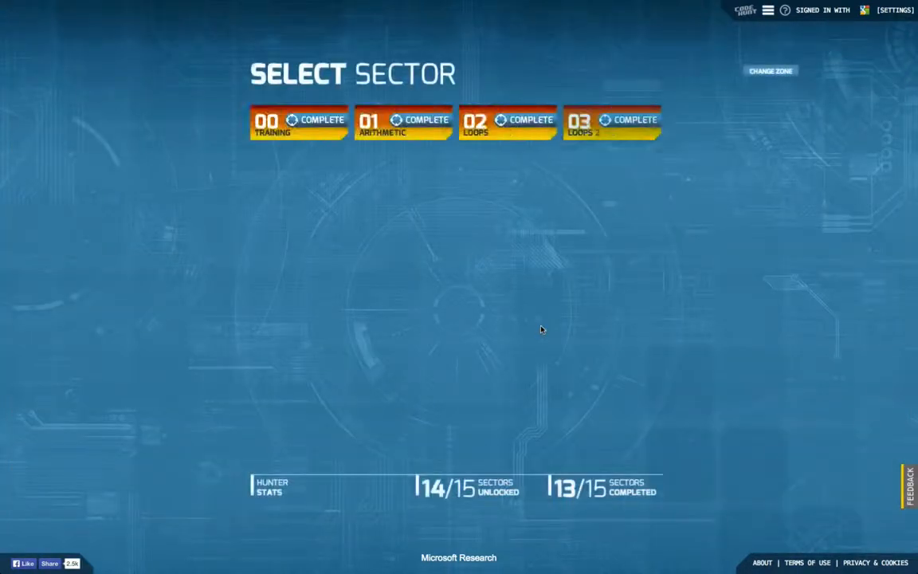